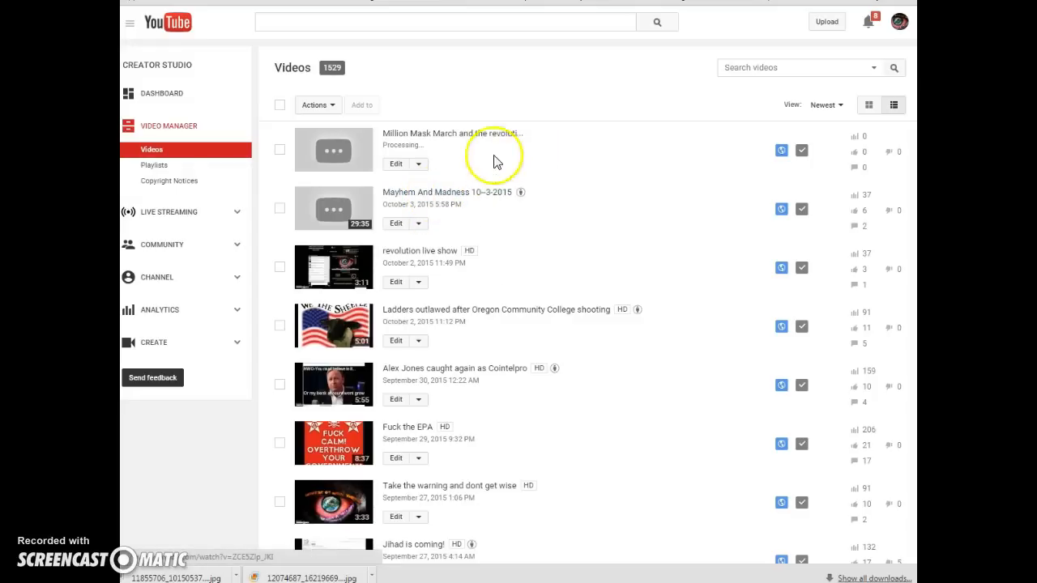
mouse_move(622, 272)
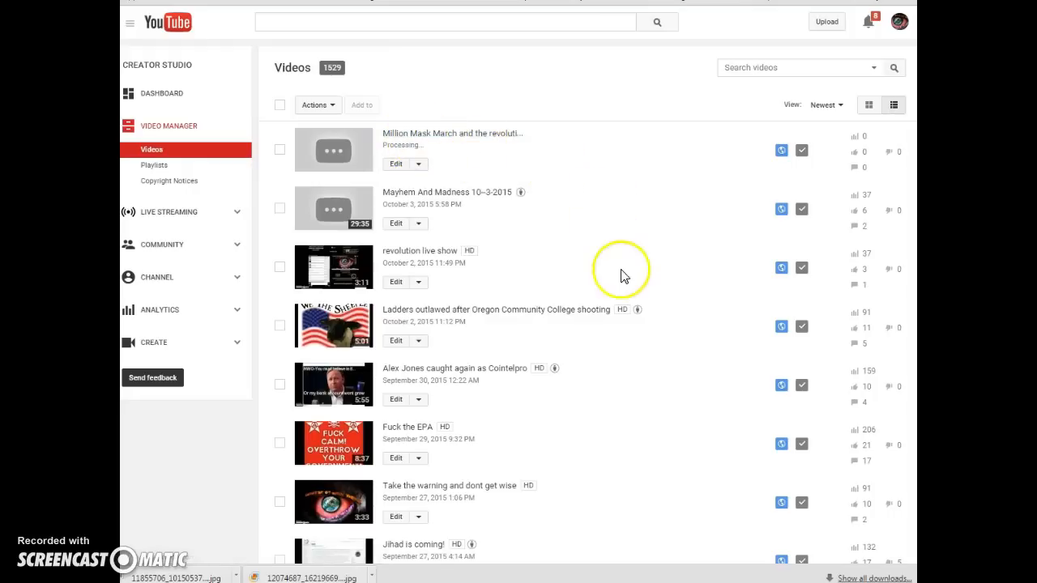
mouse_move(713, 240)
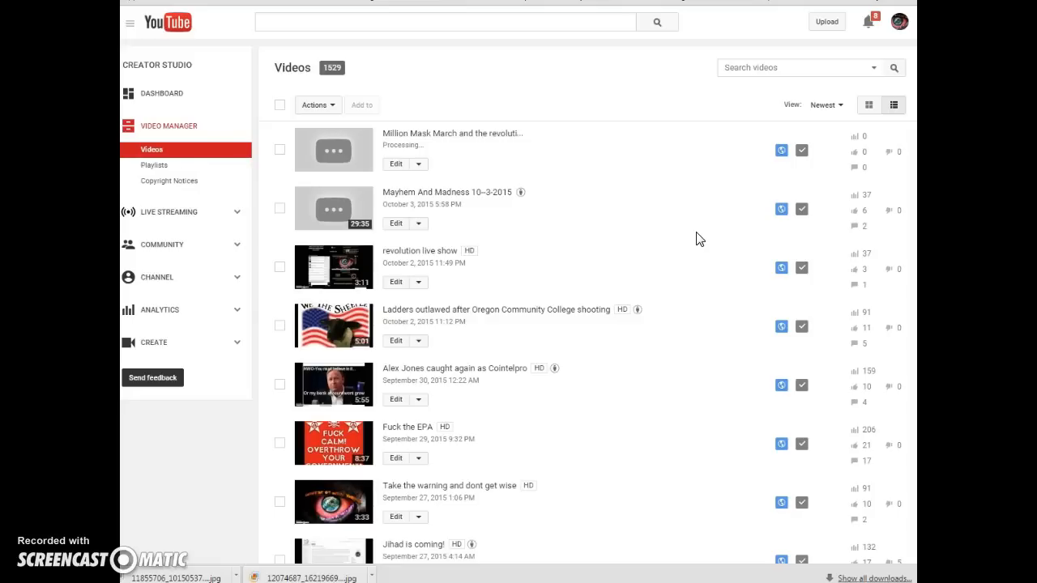
mouse_move(699, 238)
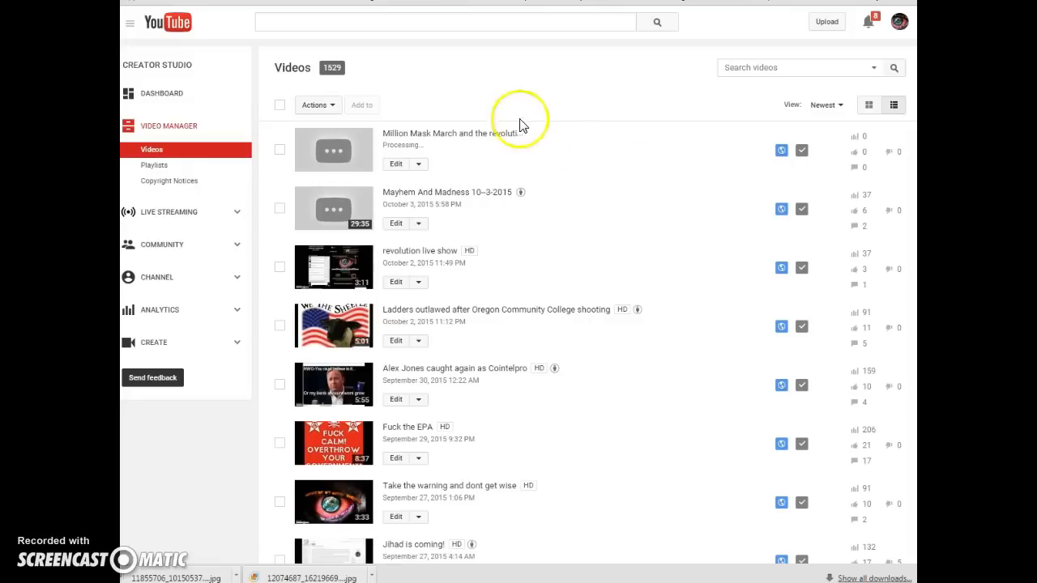
mouse_move(697, 159)
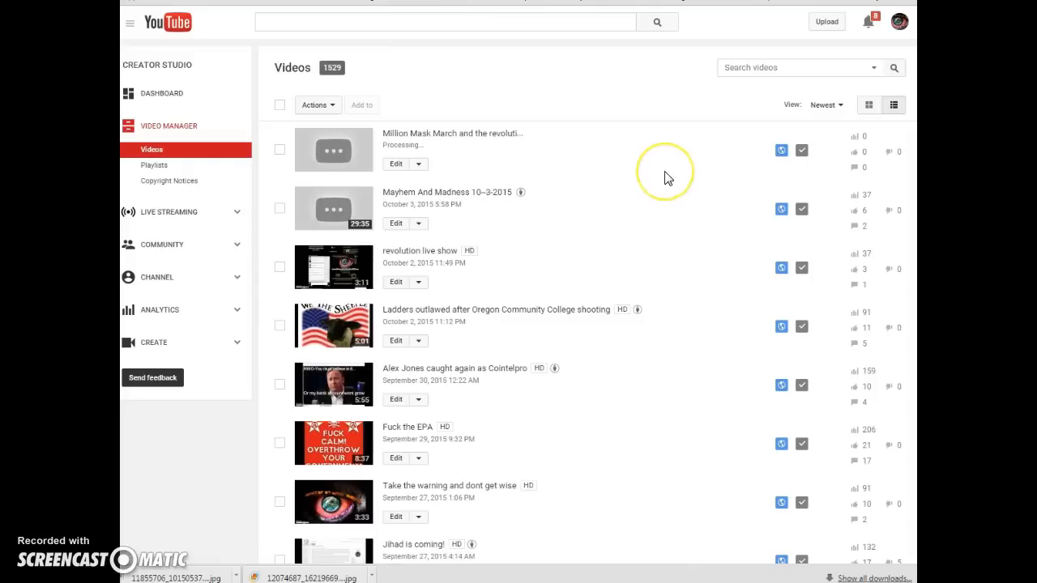
scroll("down", 3)
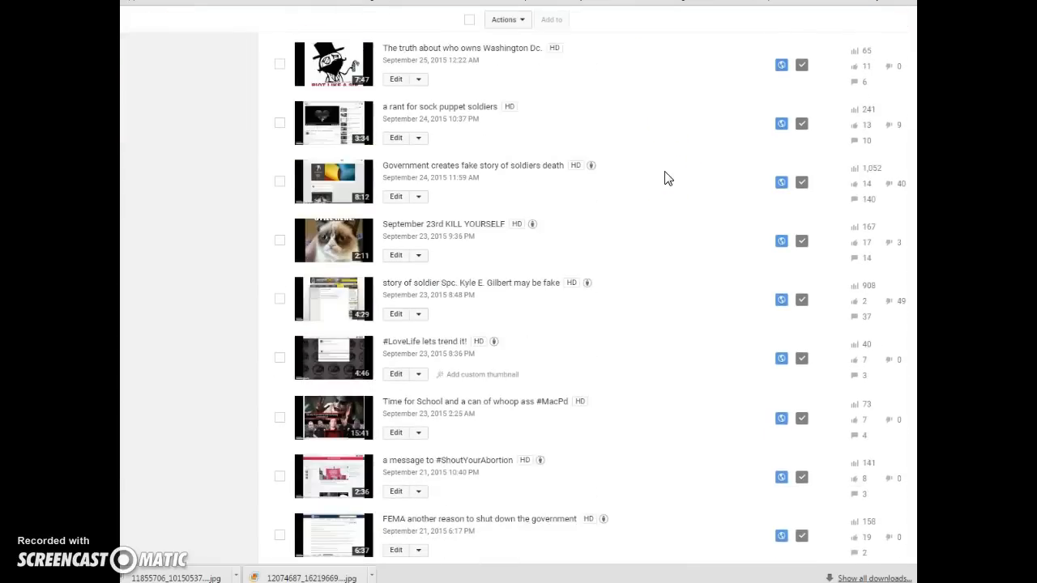
scroll("down", 3)
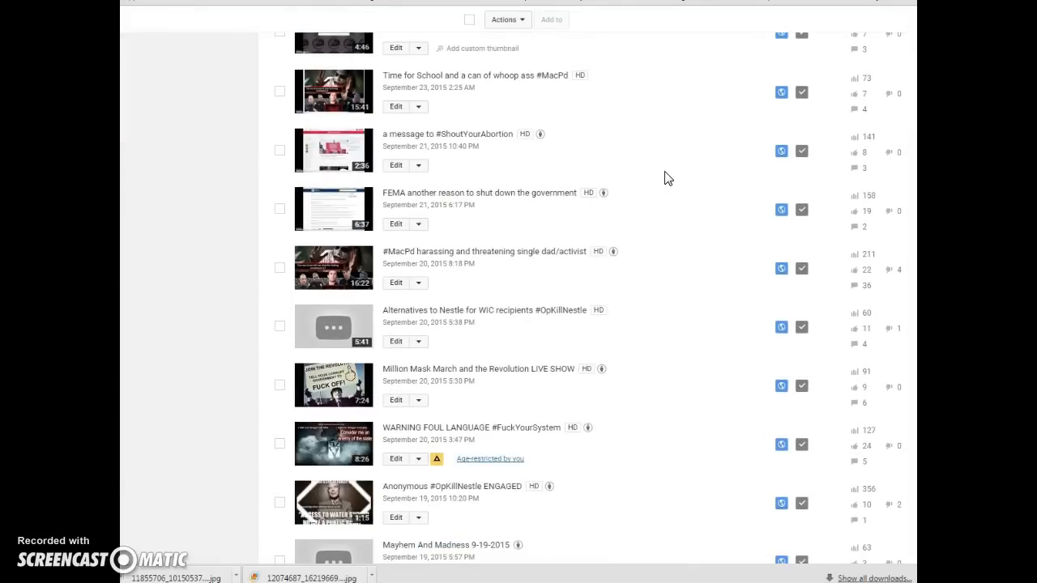
scroll("down", 3)
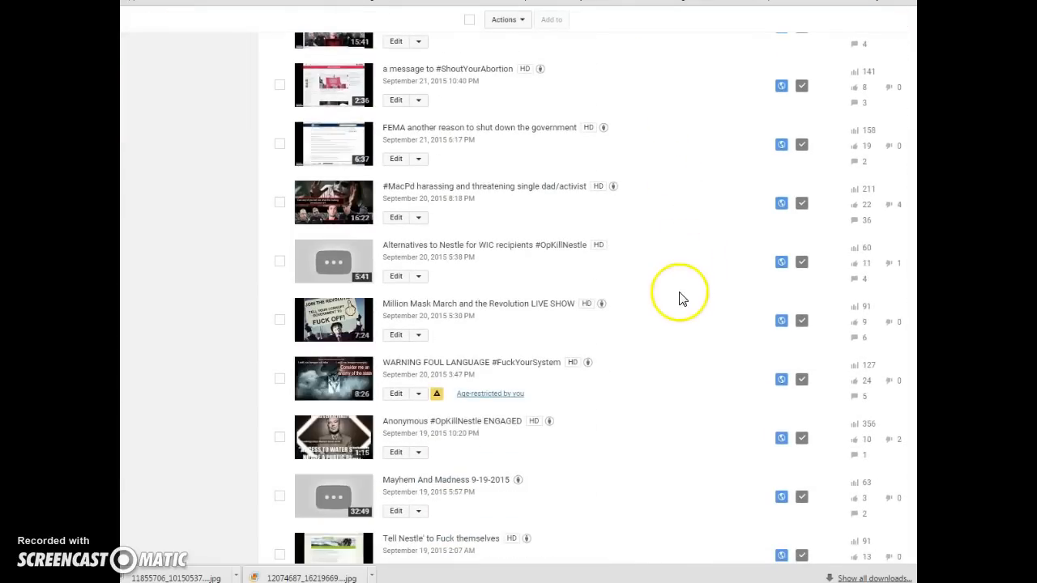
mouse_move(674, 315)
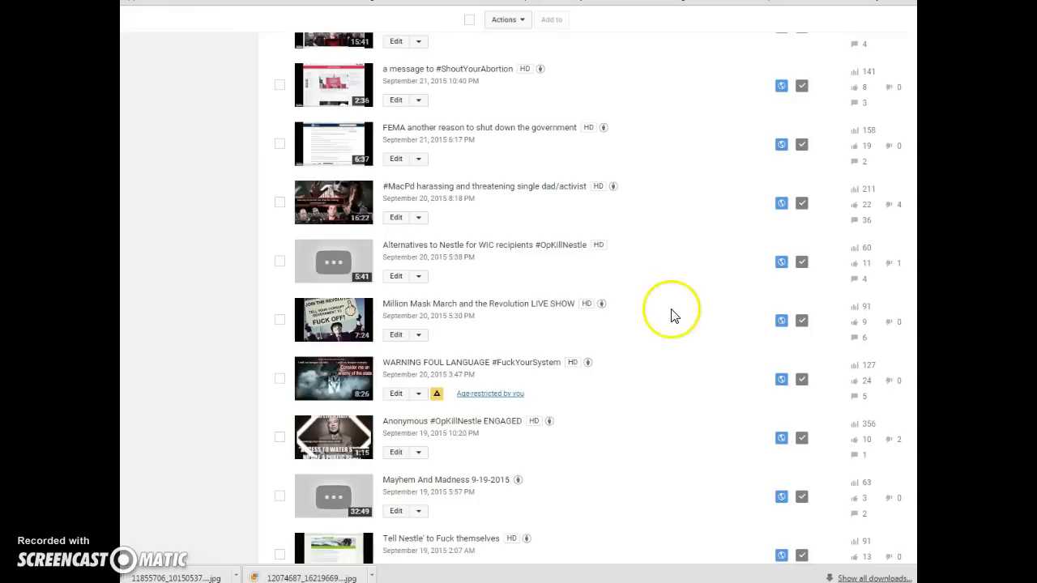
mouse_move(673, 331)
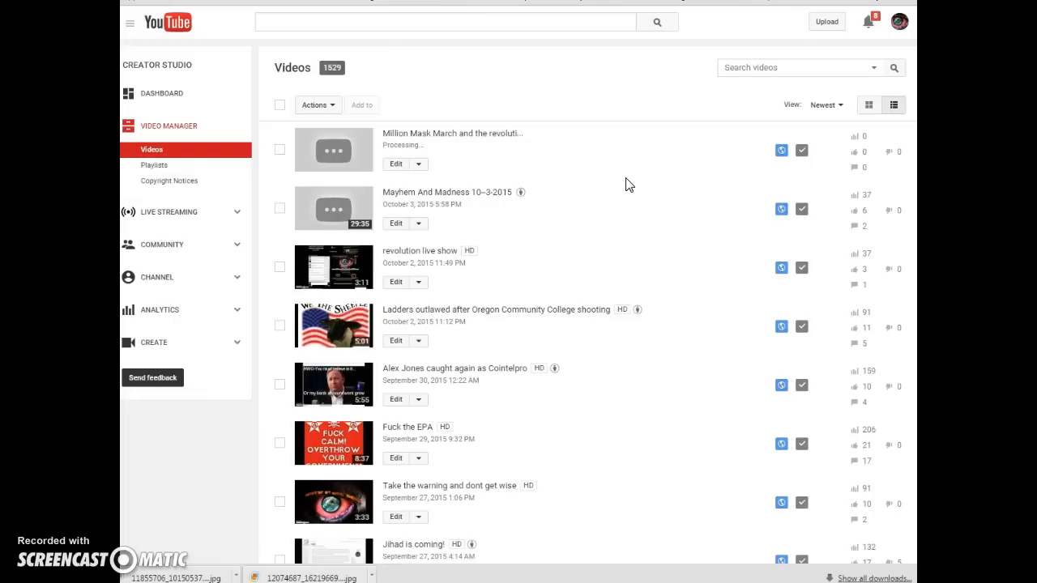
scroll("down", 3)
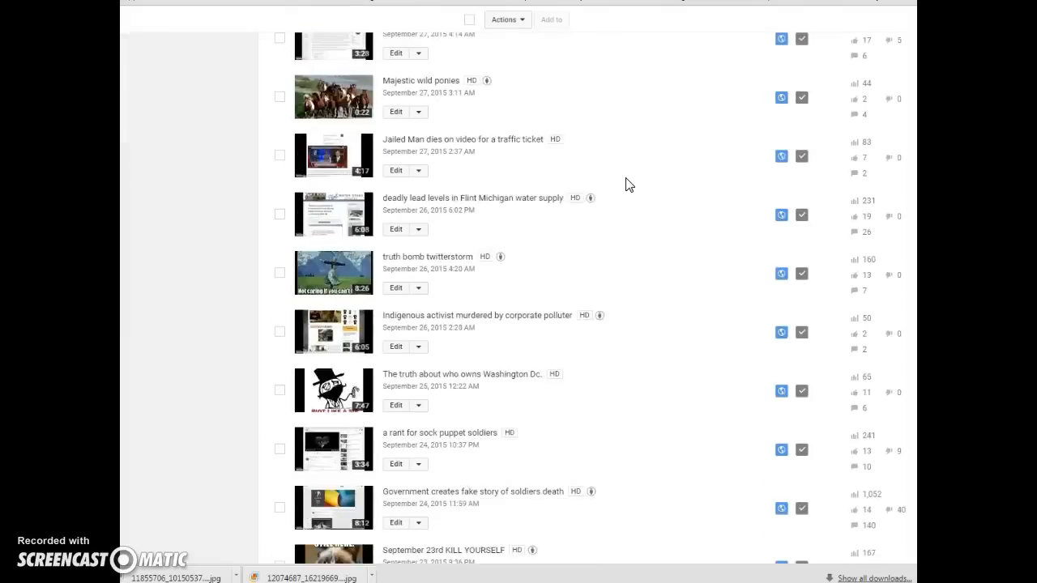
scroll("down", 3)
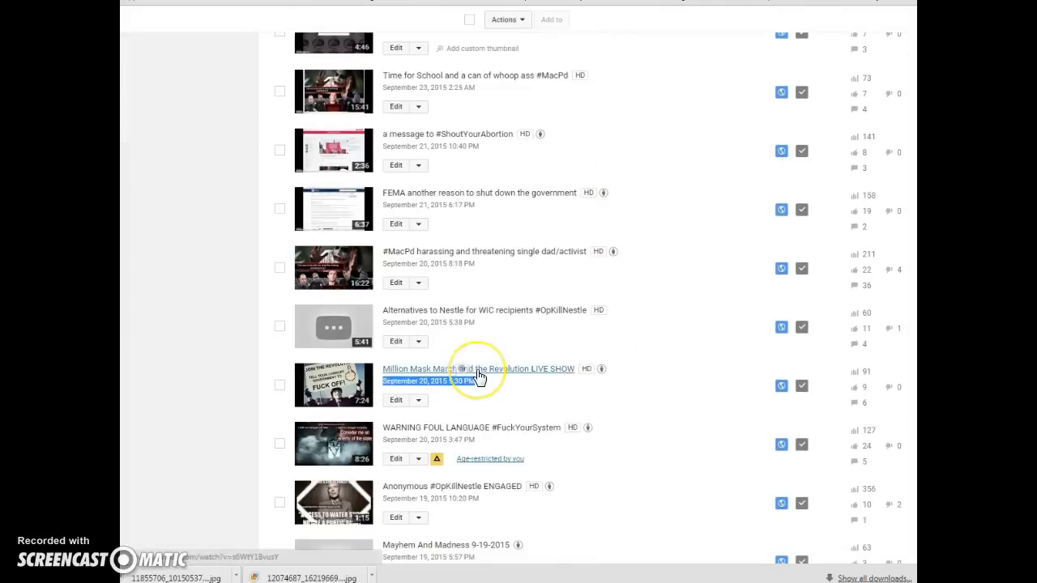
scroll("down", 3)
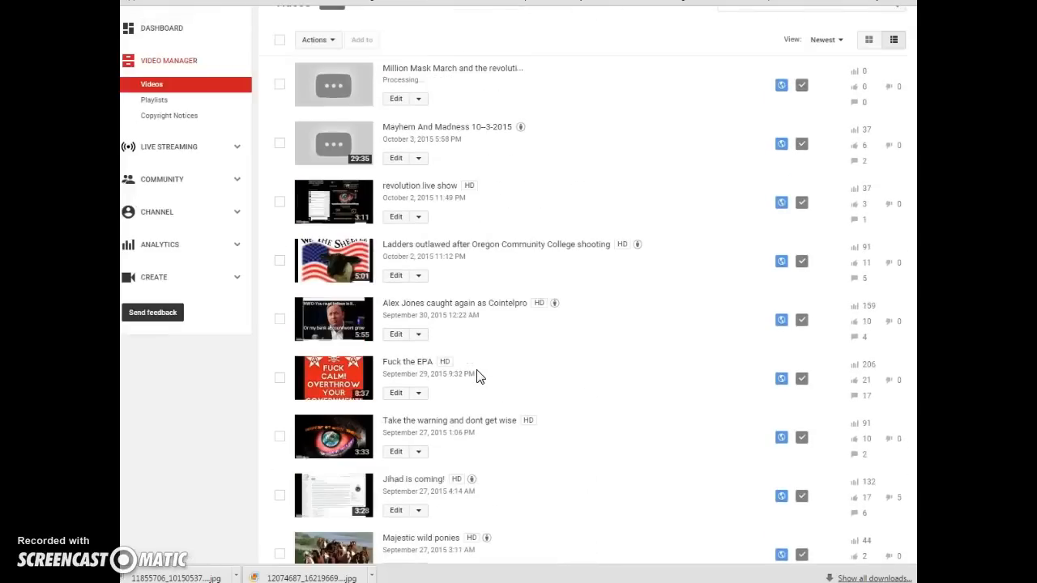
mouse_move(420, 185)
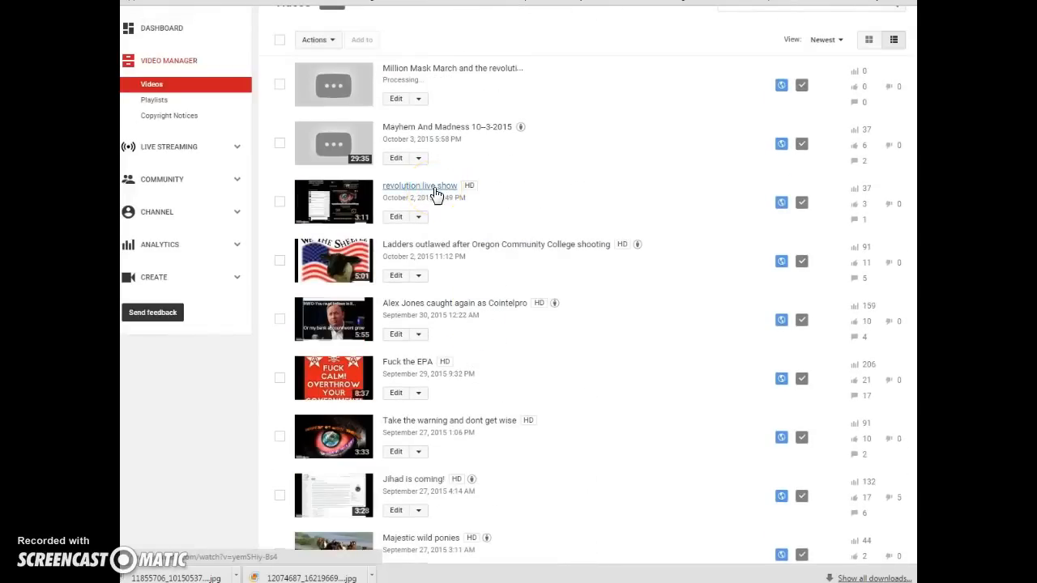